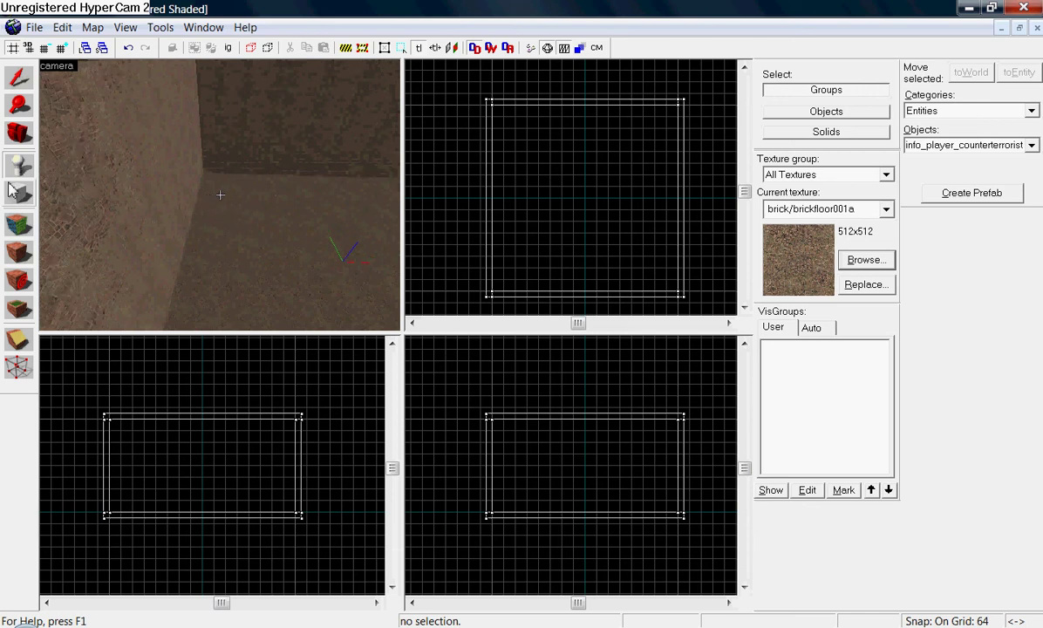
pyautogui.moveTo(16, 163)
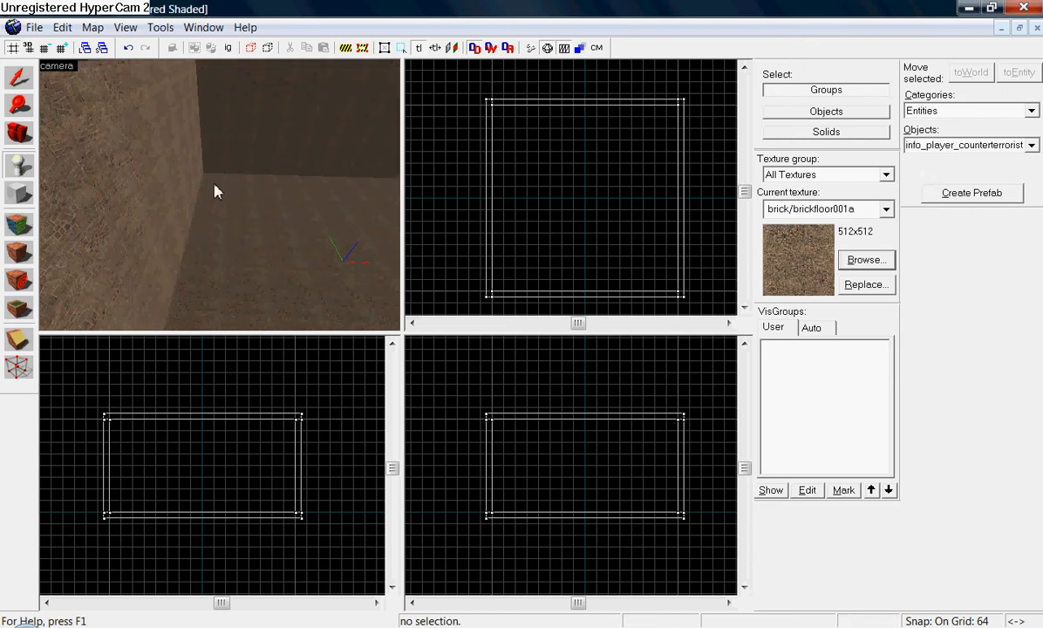
# - Select the info_player_counterterrorist spawn inside the brick room
pyautogui.click(217, 191)
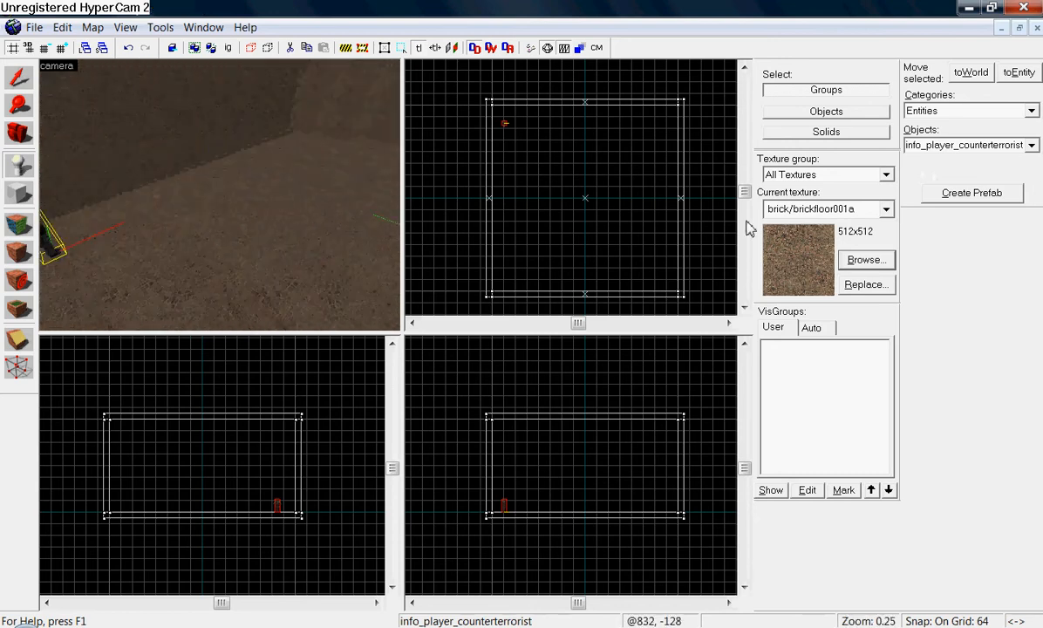
# - Make tools/toolstrigger the current texture from the texture browser
pyautogui.click(866, 260)
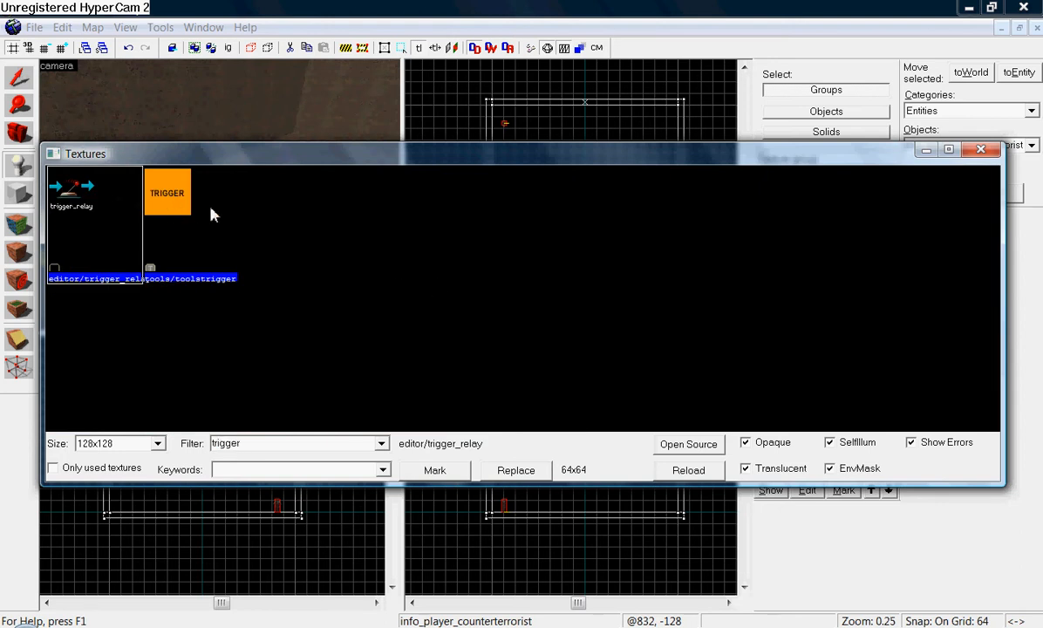
pyautogui.click(167, 193)
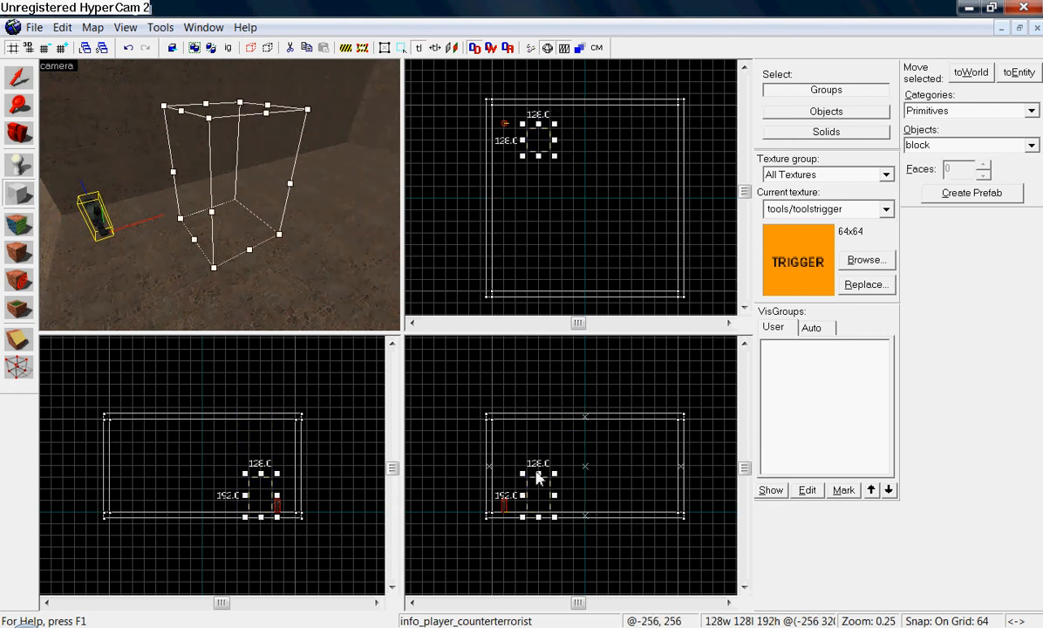
# - Turn the sketched 128×128×192 outline into a solid orange trigger block with Create Object
pyautogui.rightClick(572, 157)
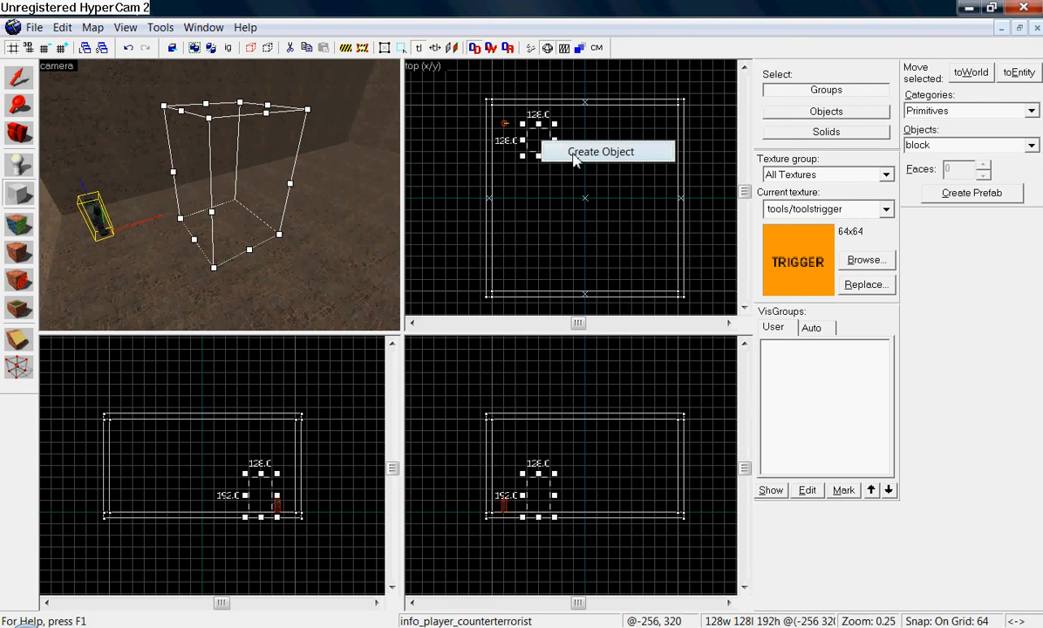
pyautogui.click(602, 151)
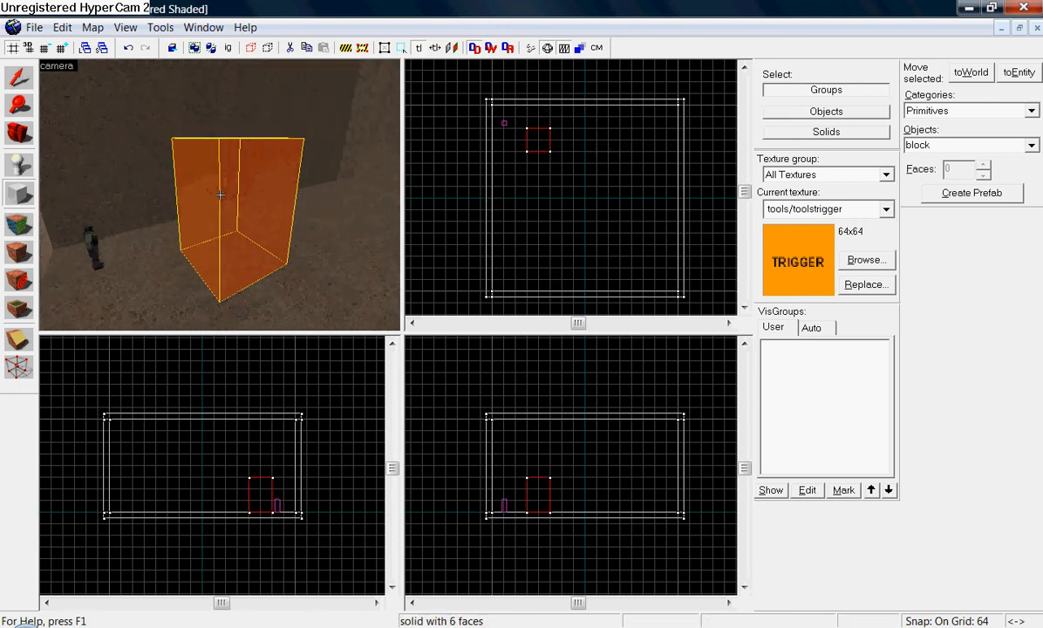
pyautogui.moveTo(218, 203)
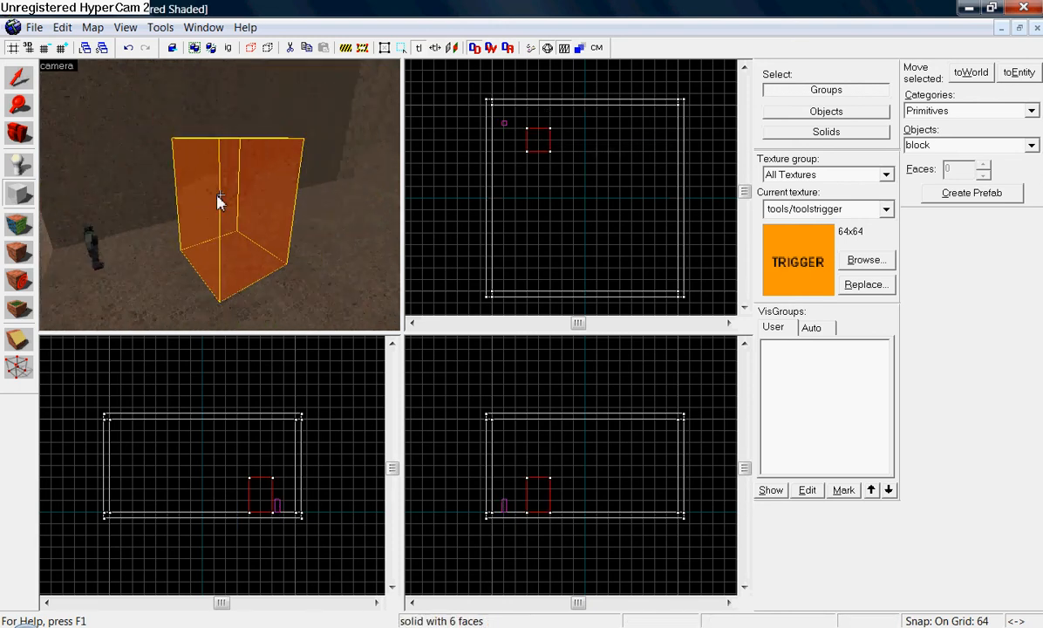
pyautogui.moveTo(225, 197)
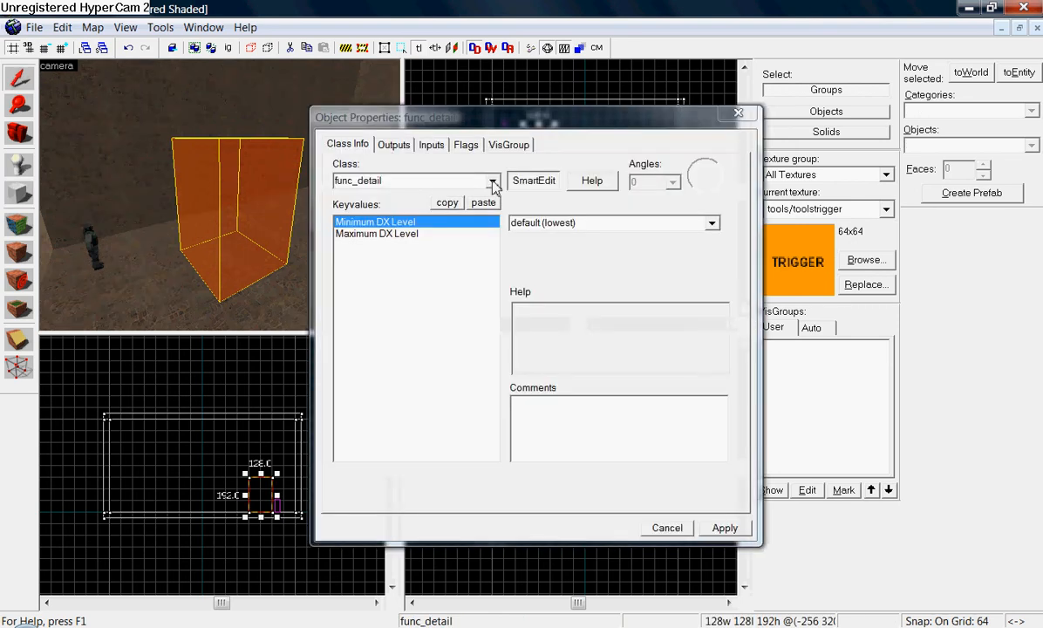
# - Change the block's entity class from func_detail to trigger_teleport
pyautogui.click(533, 180)
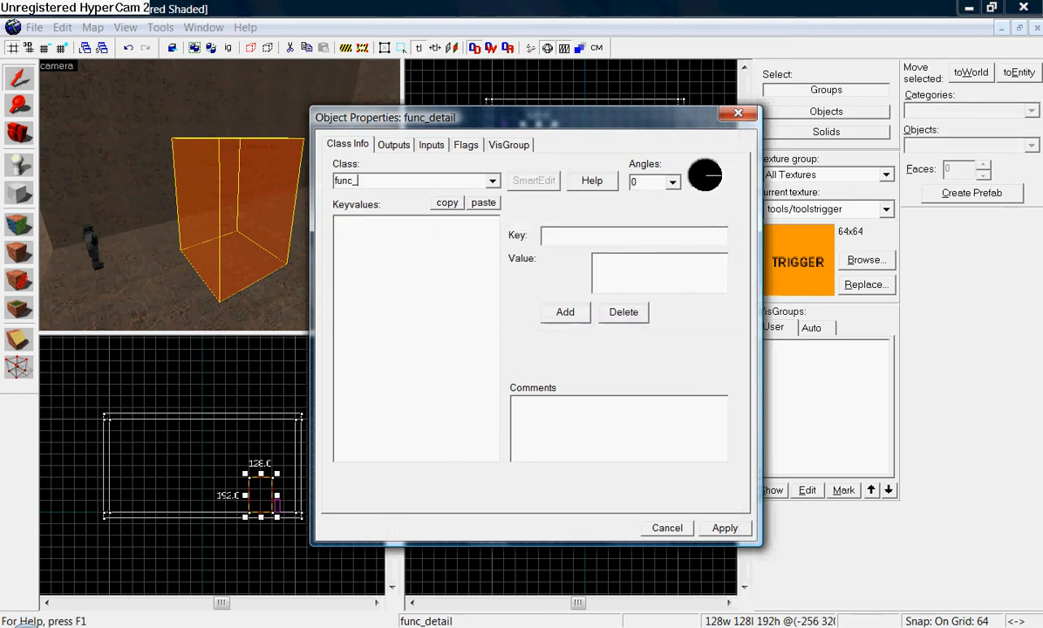
pyautogui.click(493, 181)
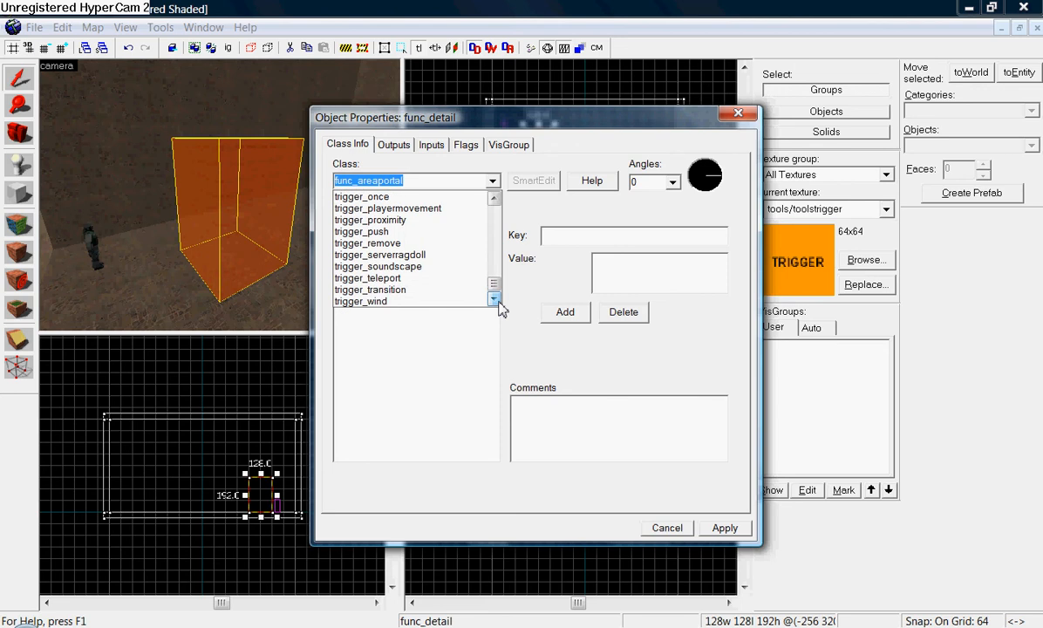
pyautogui.click(368, 278)
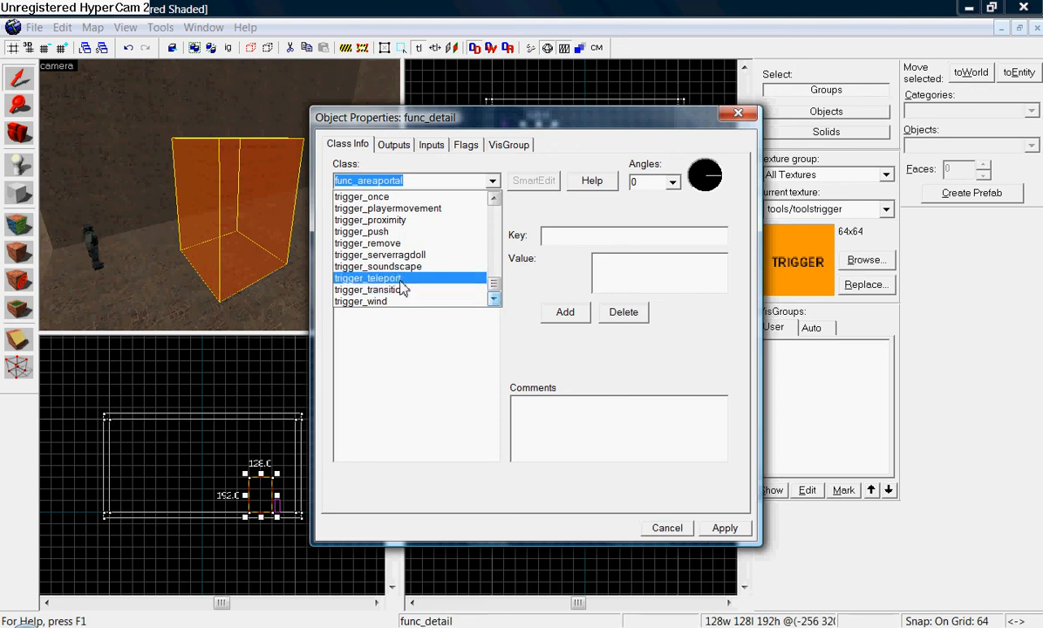
pyautogui.click(366, 277)
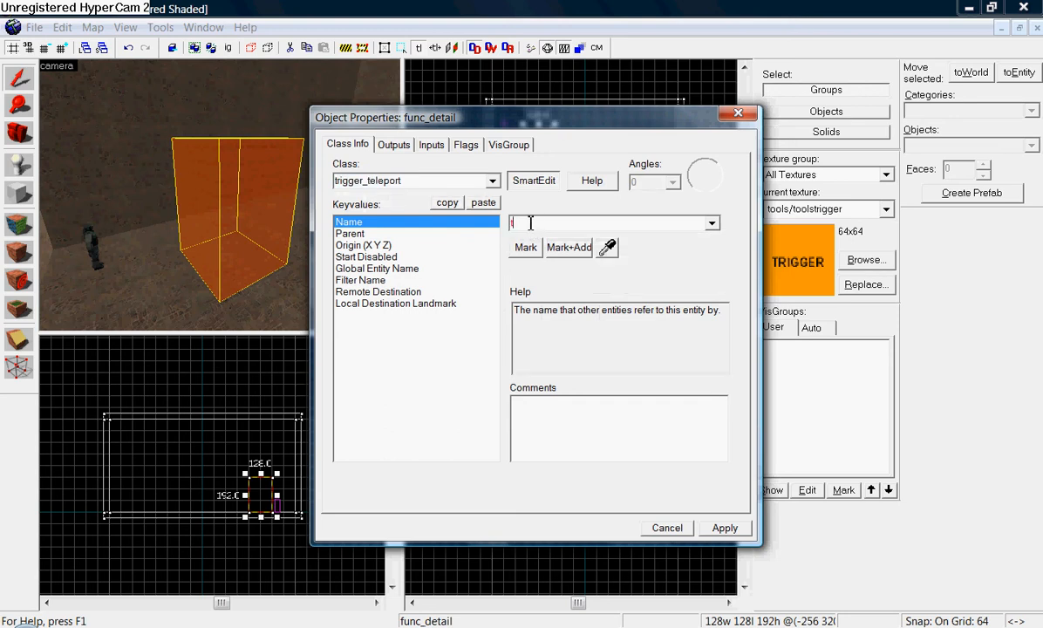
# - Name the trigger_teleport entity 'teleport'
pyautogui.write('teleport')
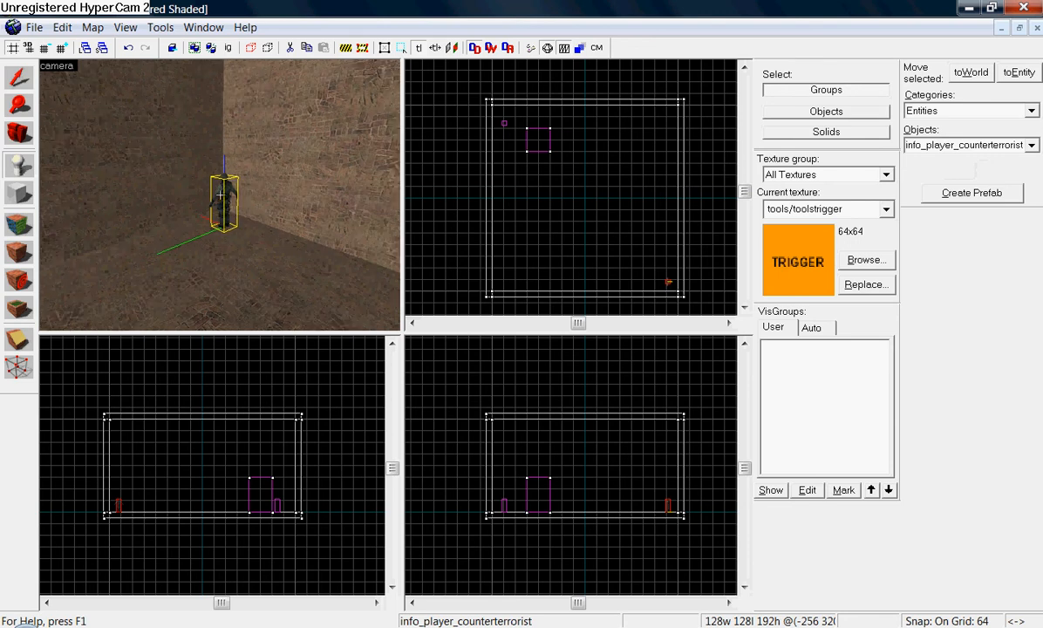
# - Turn the player start into an info_teleport_destination named 'guy' and apply
pyautogui.doubleClick(224, 201)
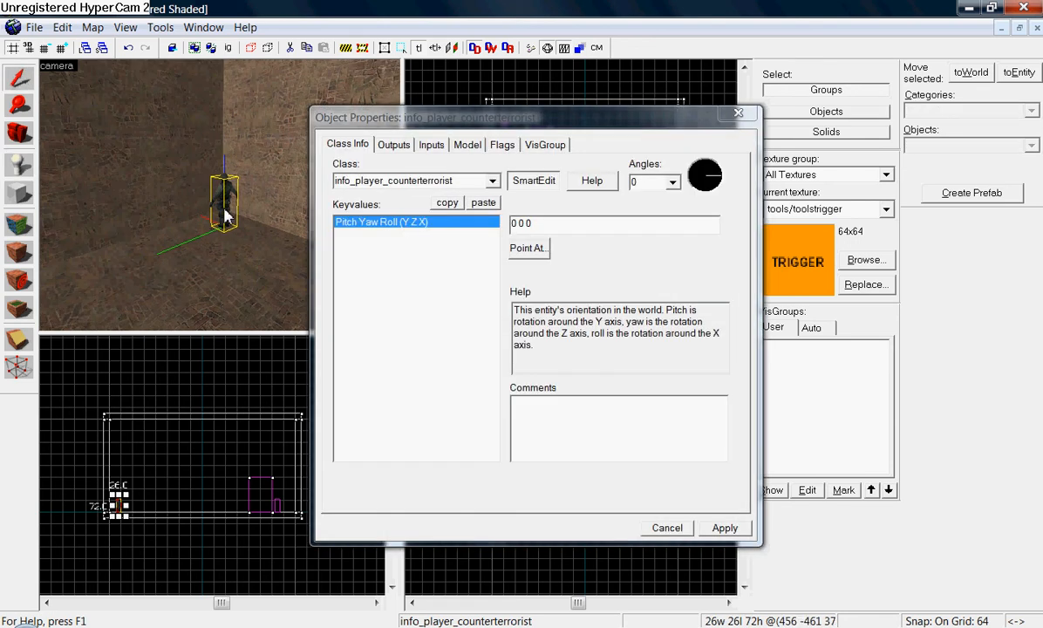
pyautogui.moveTo(394, 189)
pyautogui.write('info_camera_link')
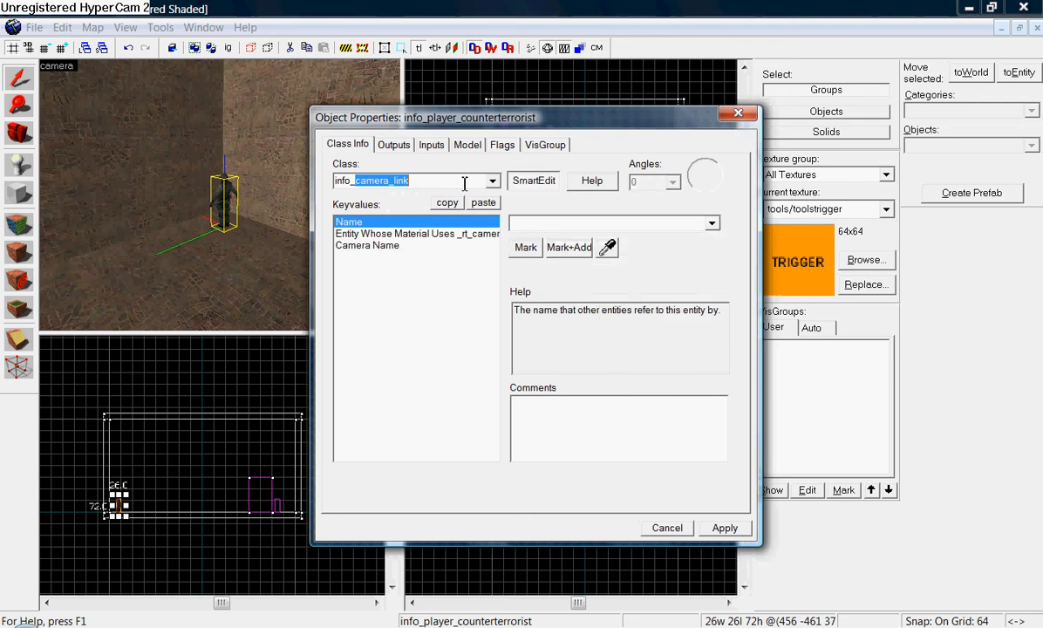
pyautogui.click(490, 180)
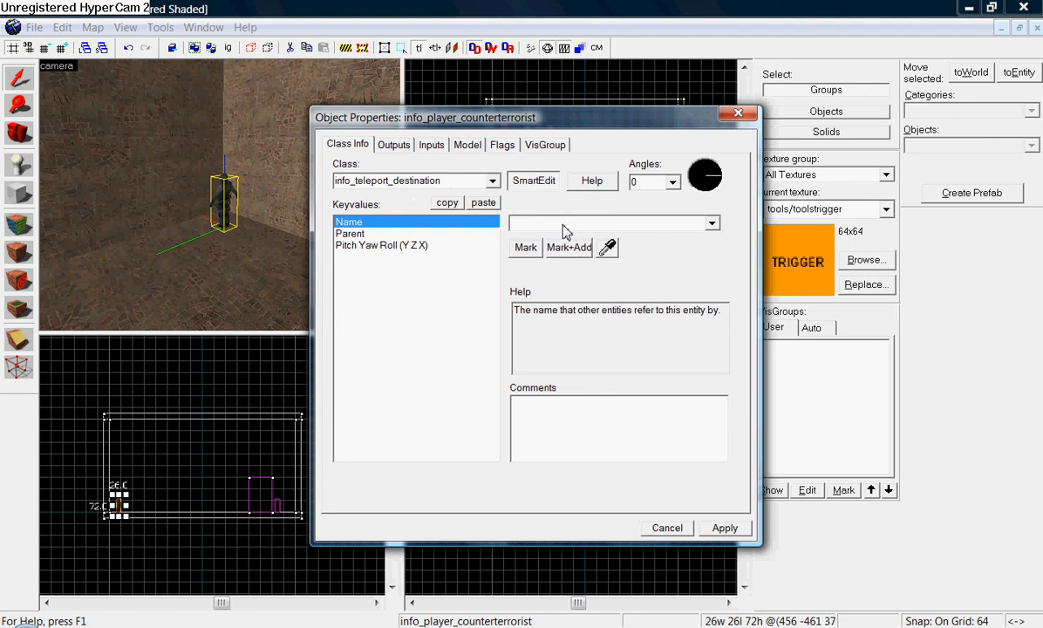
pyautogui.write('guy')
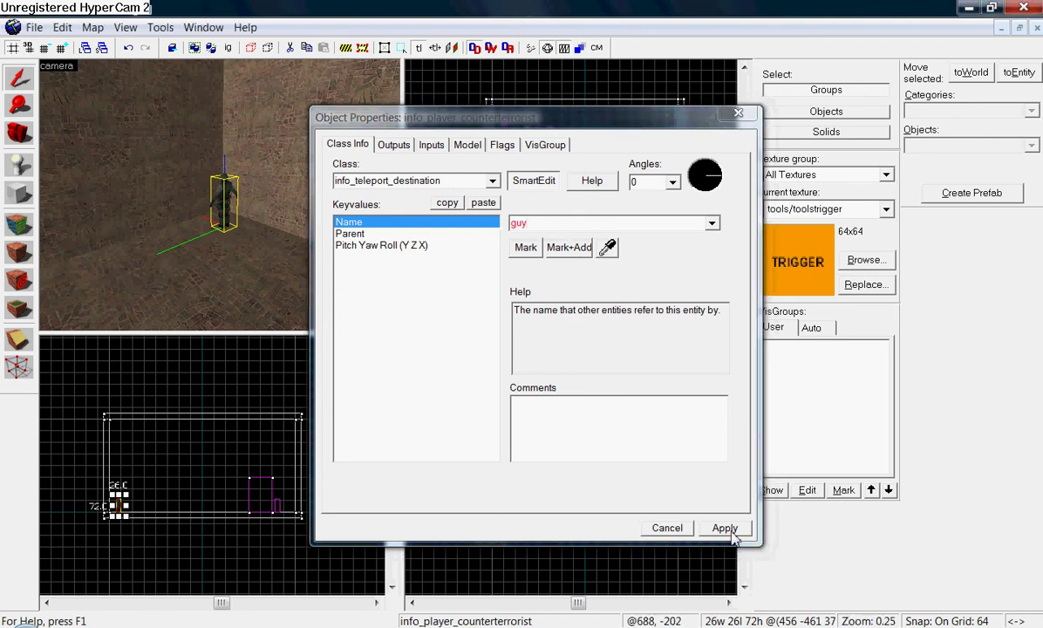
pyautogui.click(724, 527)
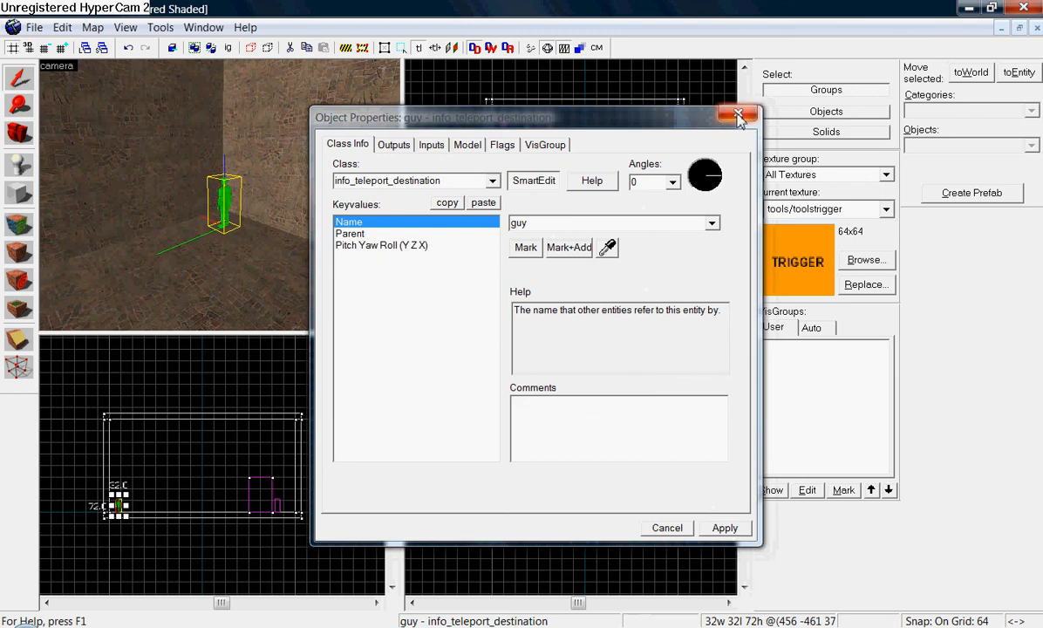
pyautogui.click(740, 116)
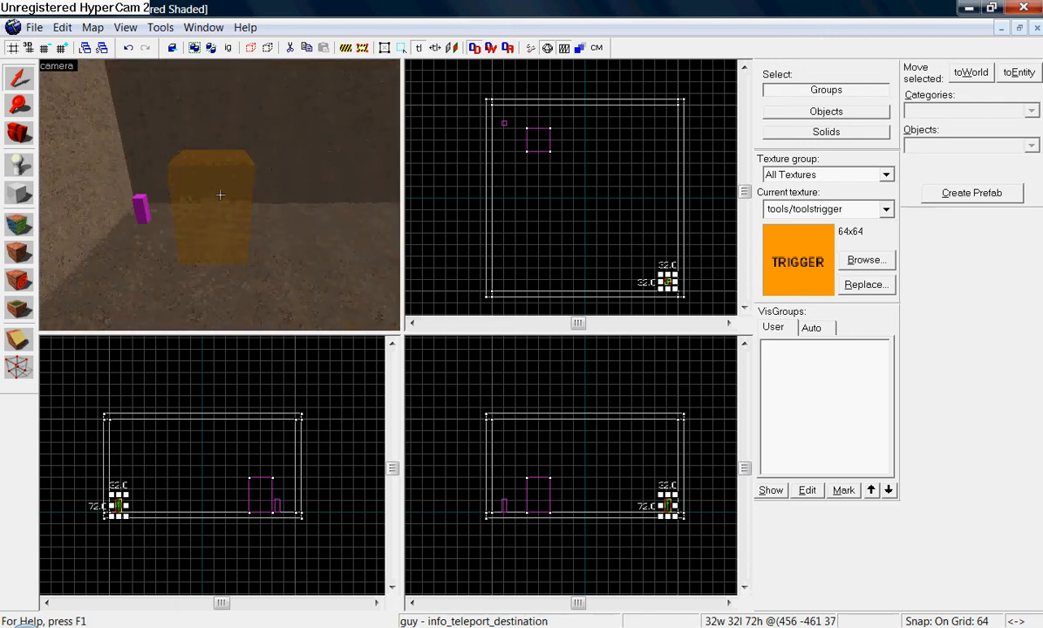
# - Add the orange block to the existing 'teleport' trigger_teleport entity
pyautogui.click(218, 209)
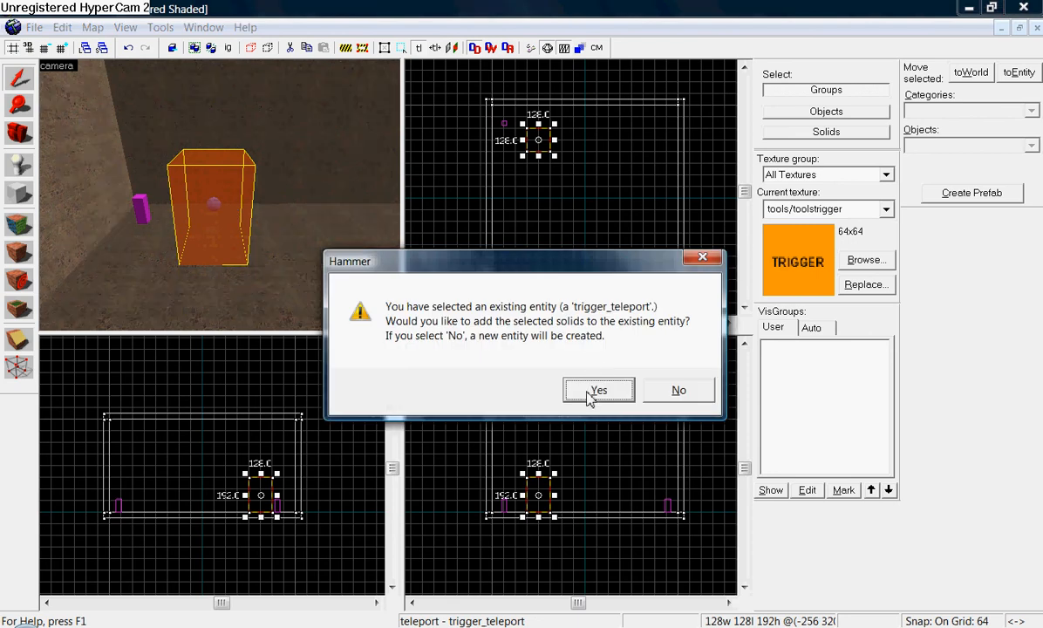
pyautogui.click(598, 390)
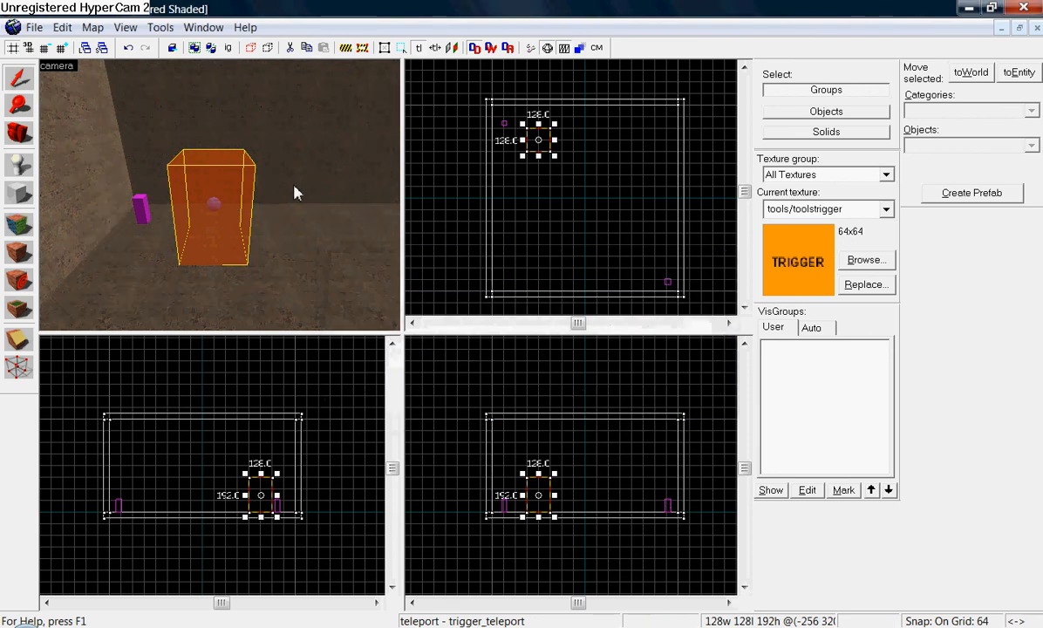
pyautogui.moveTo(245, 211)
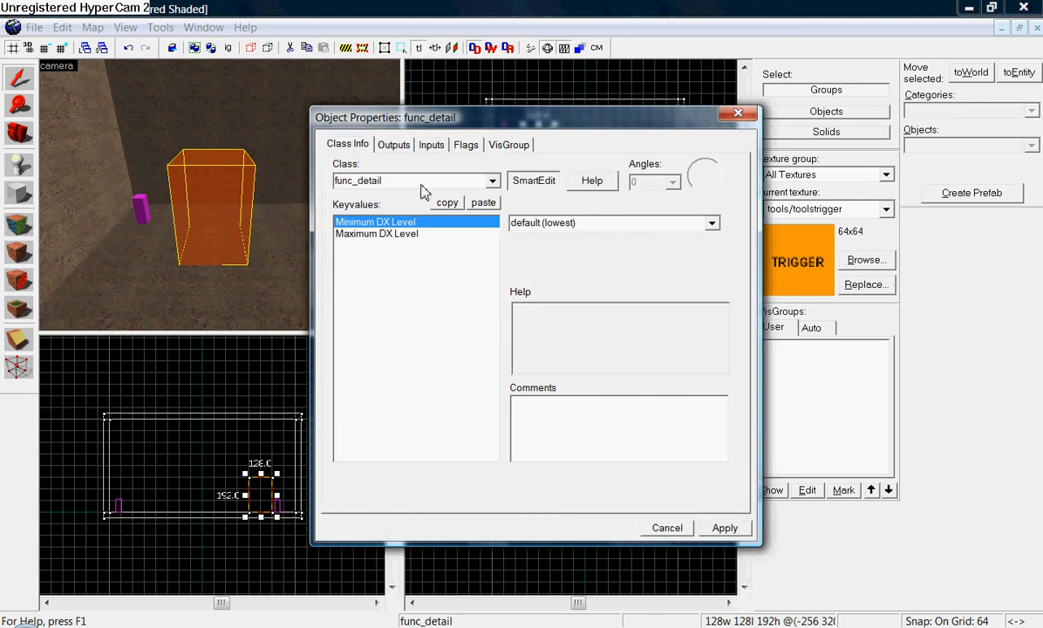
# - Keep the class trigger_teleport and set Remote Destination to 'guy'
pyautogui.click(492, 181)
pyautogui.write('trigger')
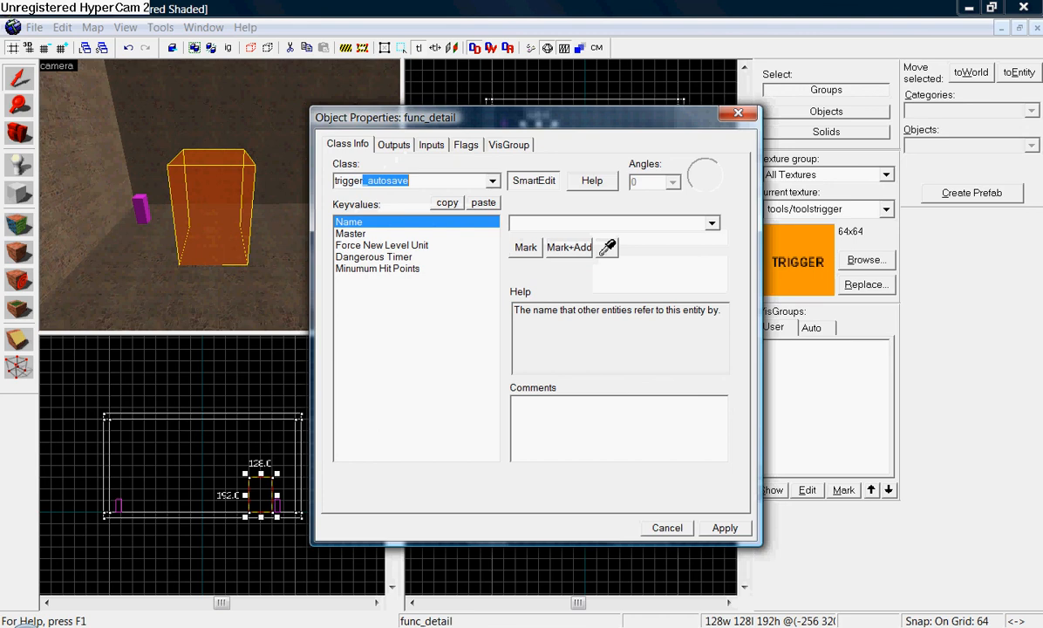
pyautogui.click(490, 181)
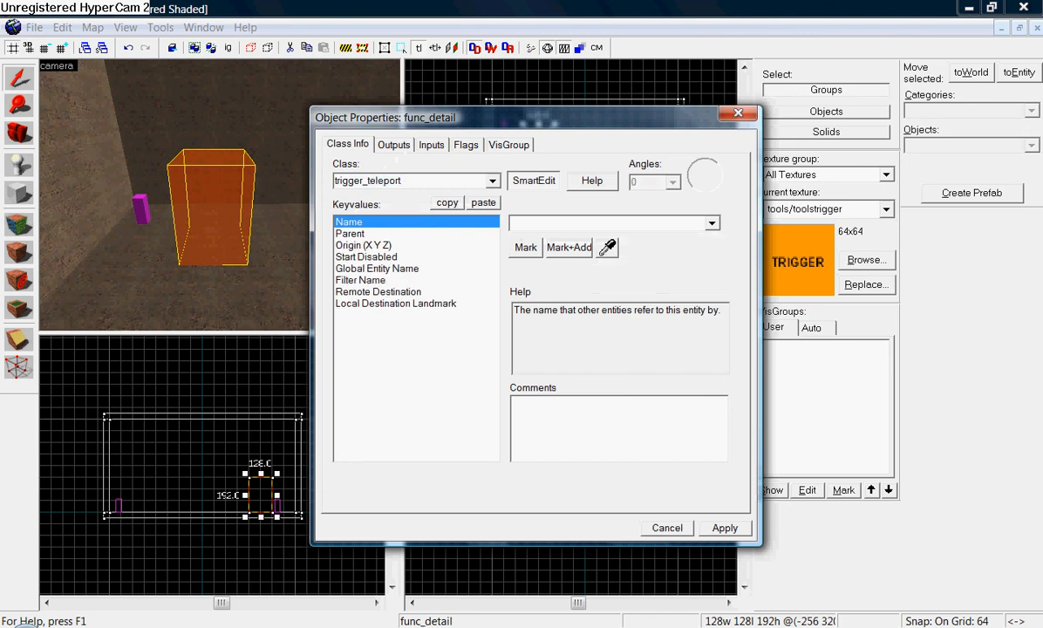
pyautogui.click(377, 291)
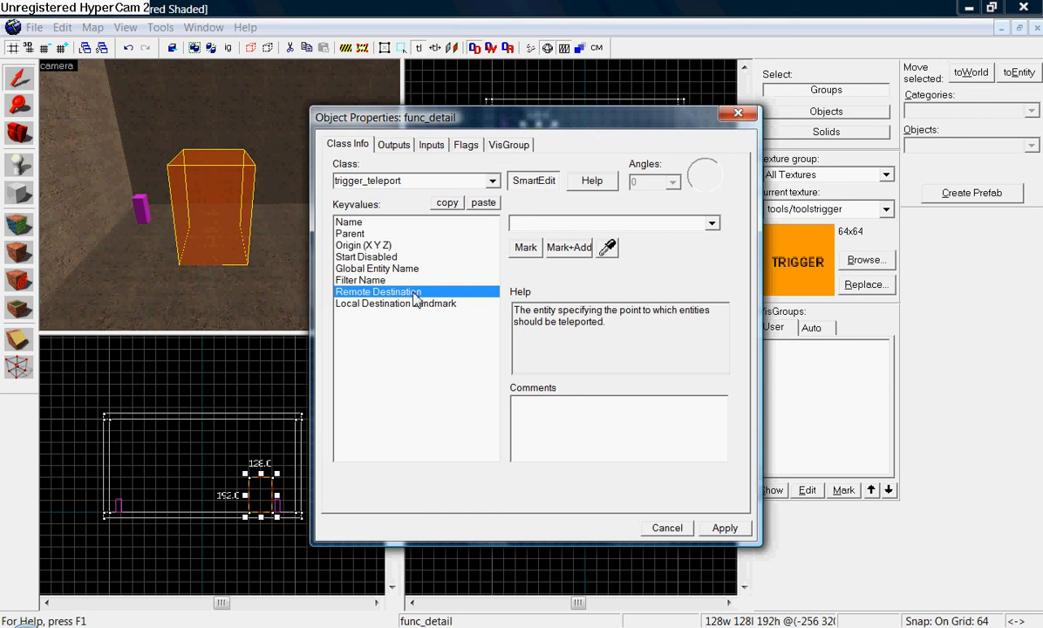
pyautogui.click(608, 222)
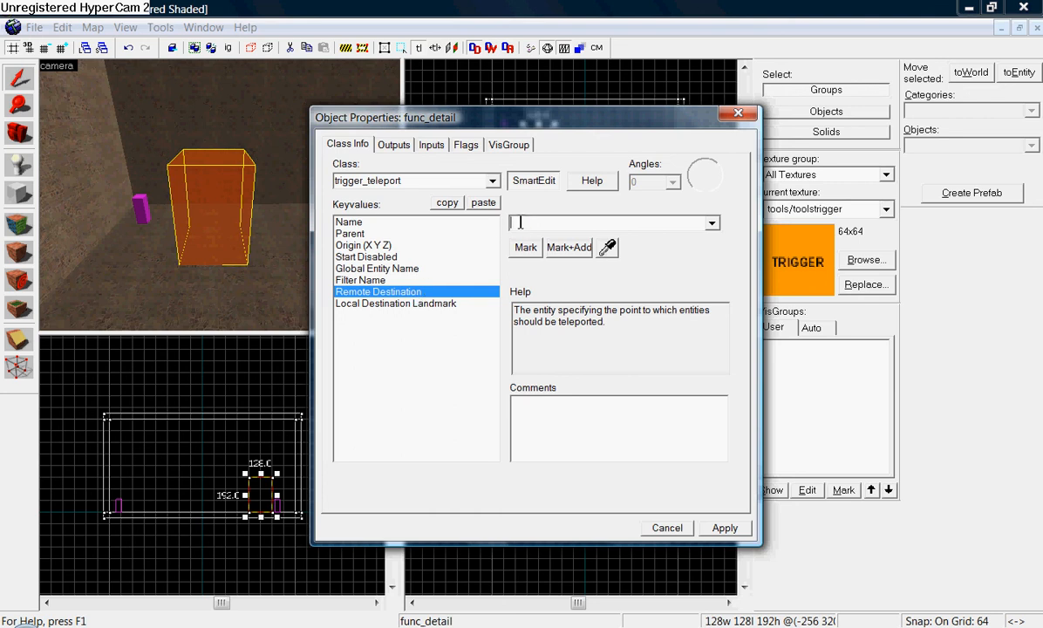
pyautogui.write('guy')
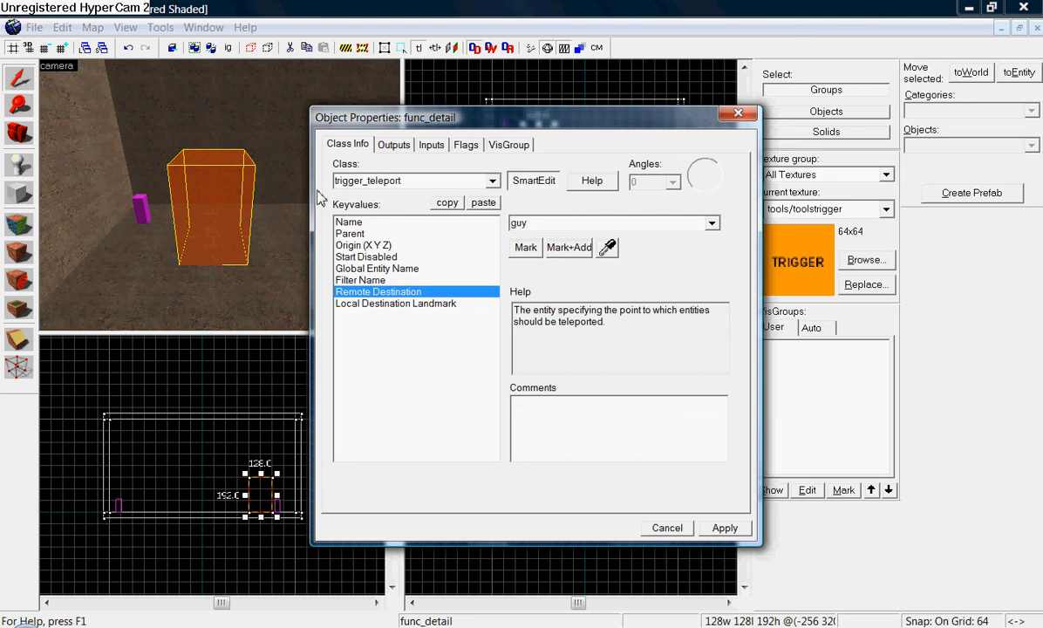
pyautogui.moveTo(731, 547)
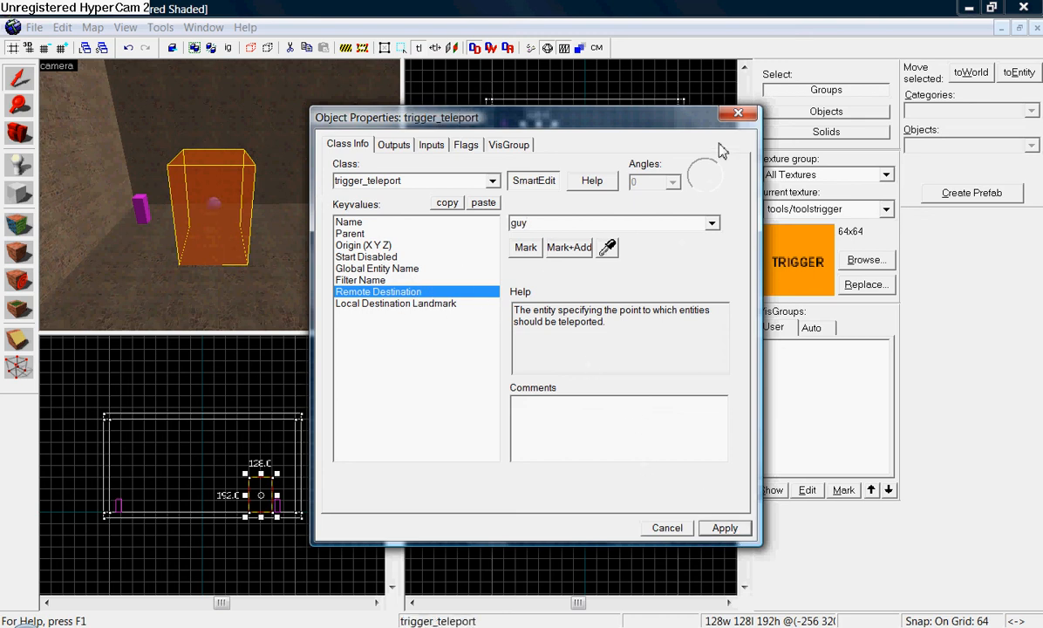
pyautogui.click(667, 527)
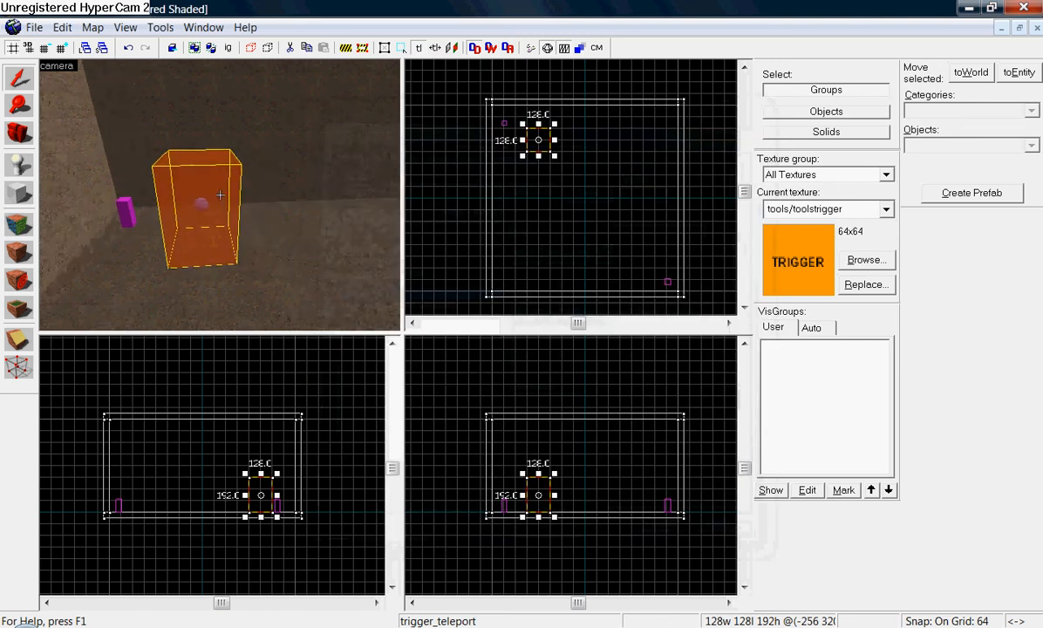